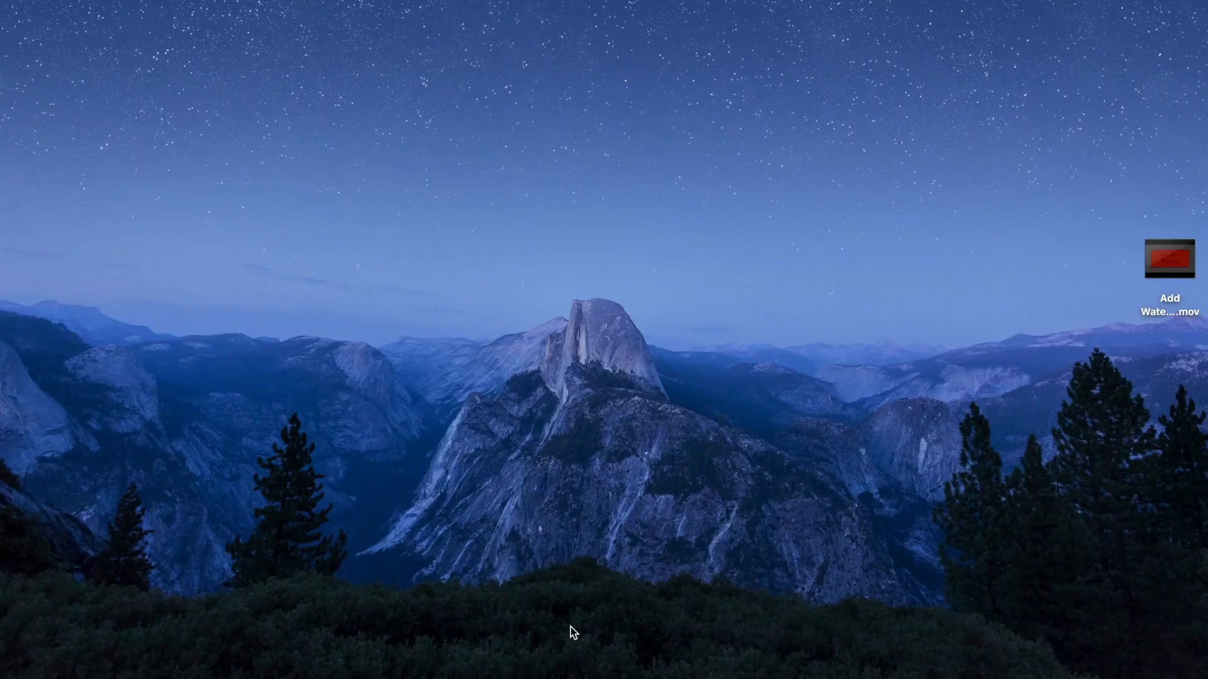
{"action": "mouse_move", "coordinate": [1040, 662]}
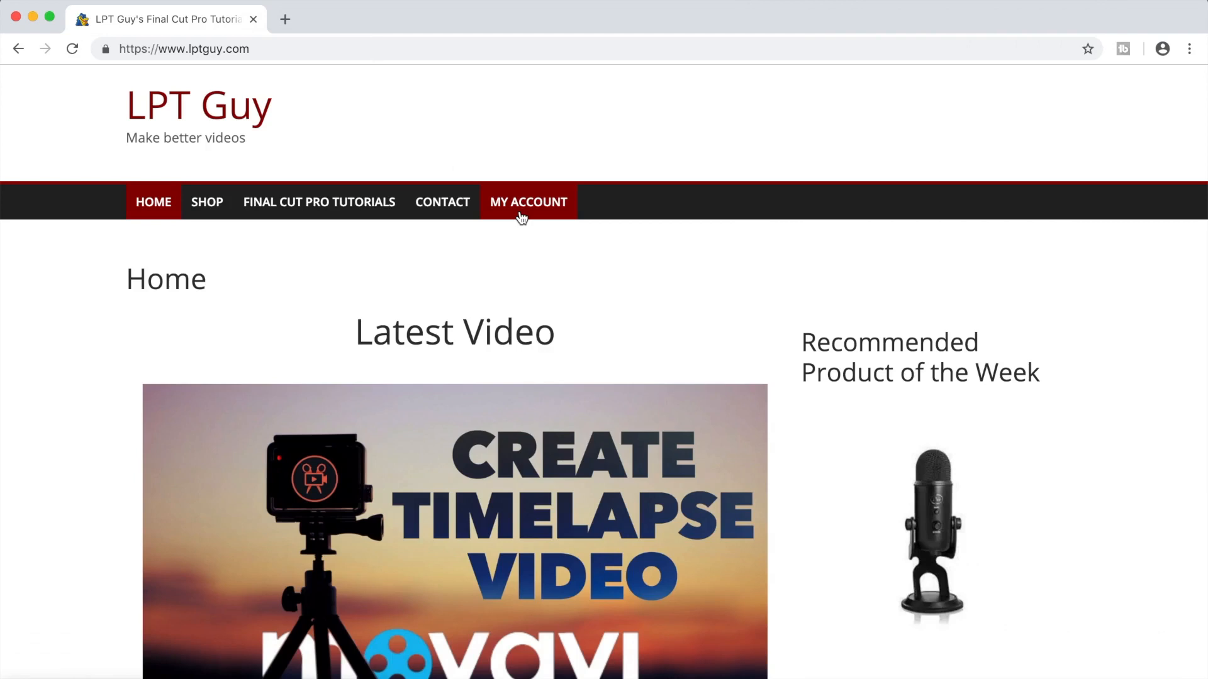
{"action": "mouse_move", "coordinate": [207, 202]}
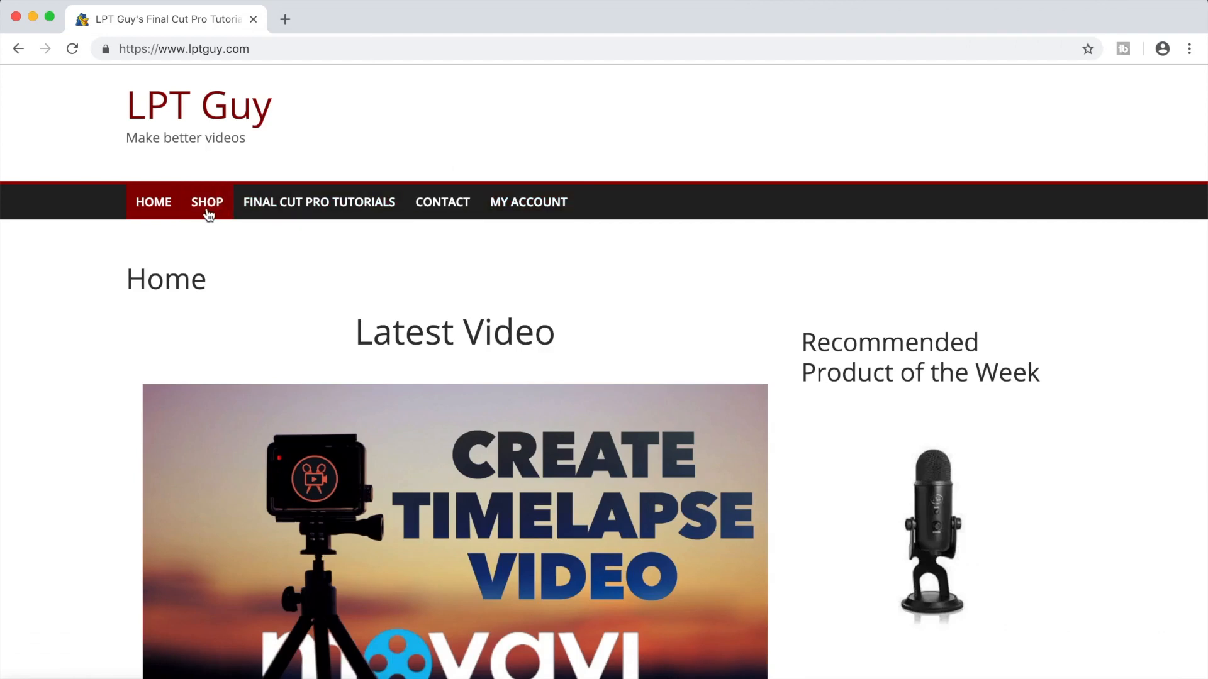
Step: Add the free RBG Glitch Transition from the LPT Guy shop to the cart
{"action": "left_click", "coordinate": [206, 201]}
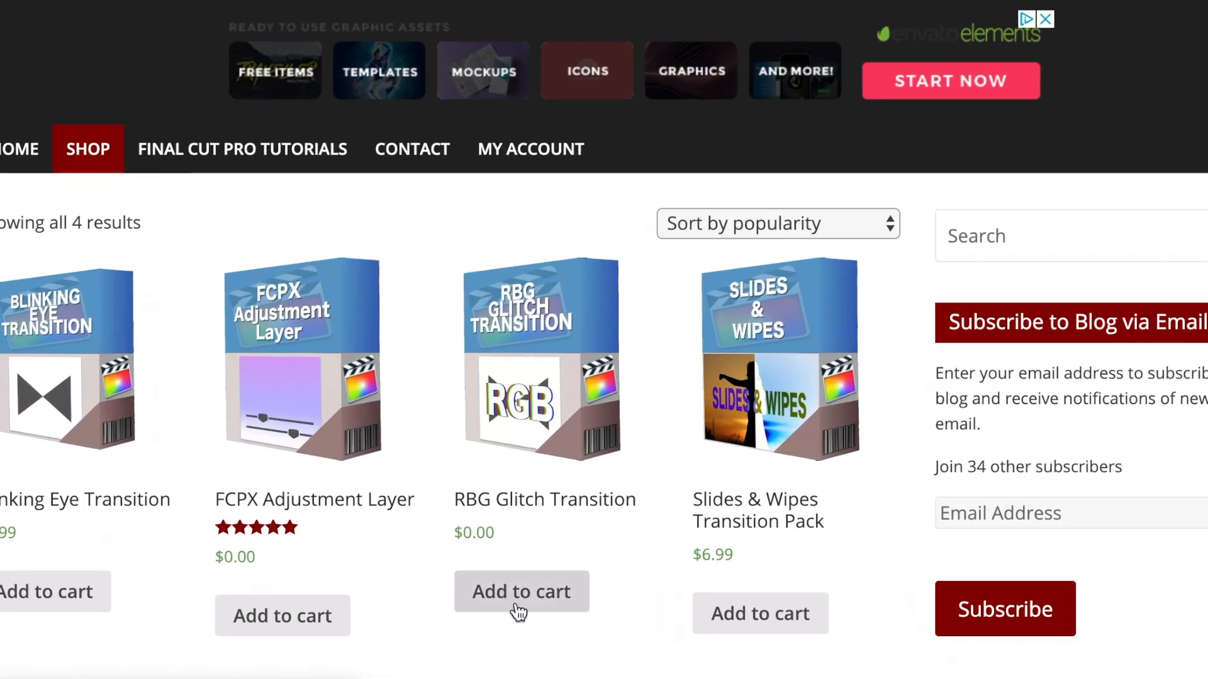
{"action": "left_click", "coordinate": [522, 591]}
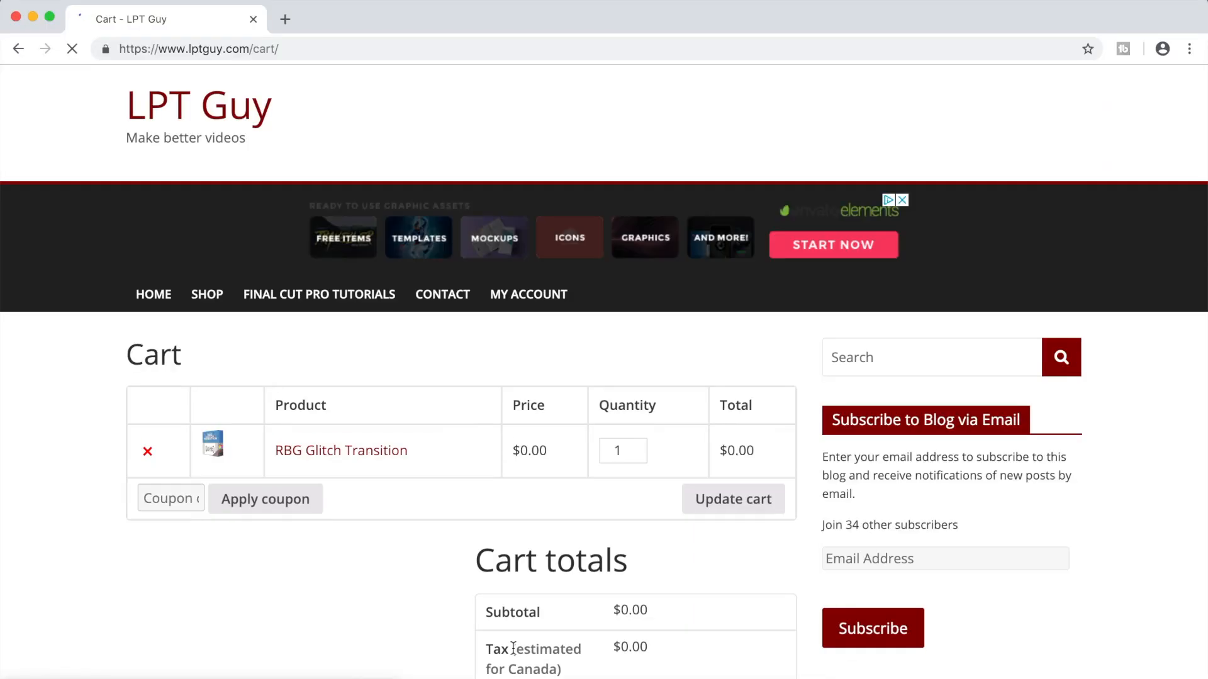
Step: Go to checkout and enter Toronto as the billing city
{"action": "scroll", "scroll_direction": "down", "scroll_amount": 3}
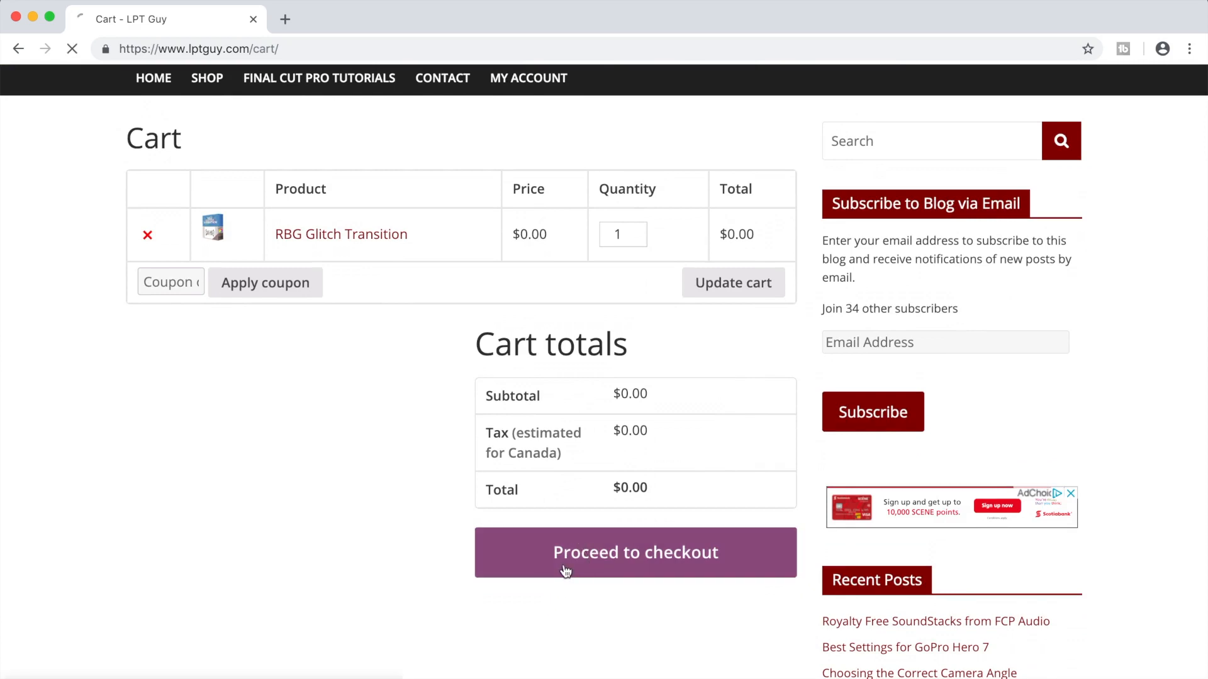
{"action": "left_click", "coordinate": [635, 553]}
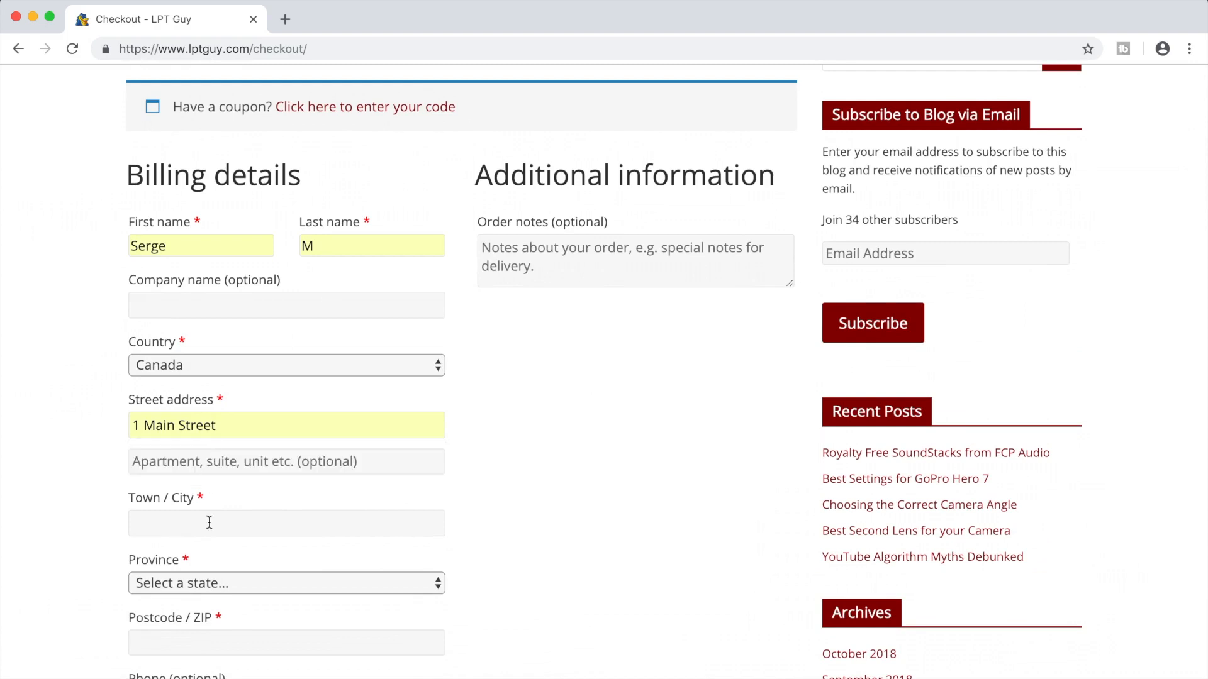
{"action": "type", "text": "Toronto"}
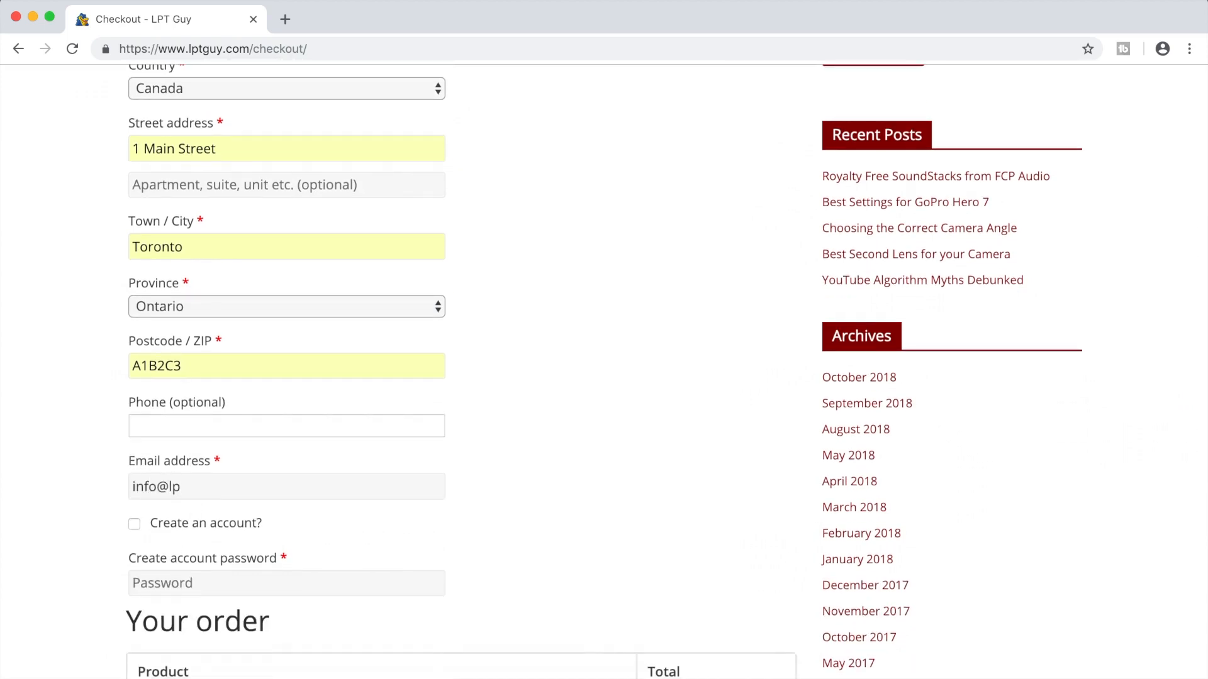
Step: Finish the billing email, enable Create an account, and show the order summary
{"action": "type", "text": "tguy.com"}
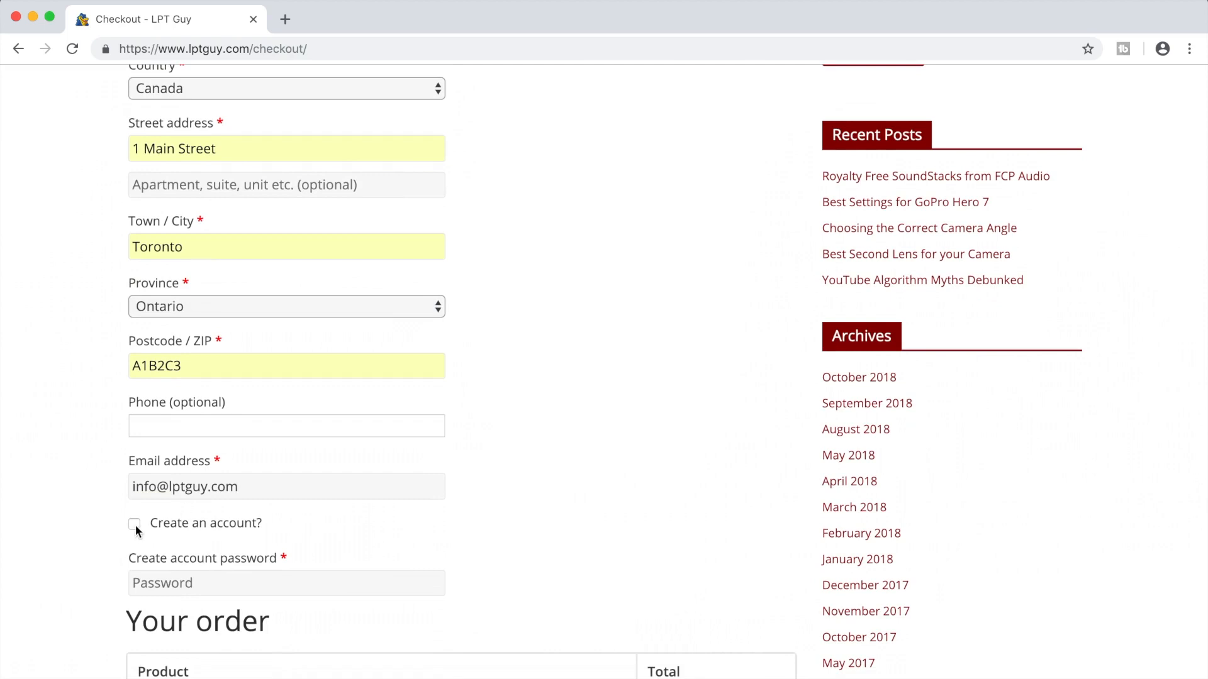
{"action": "left_click", "coordinate": [134, 523]}
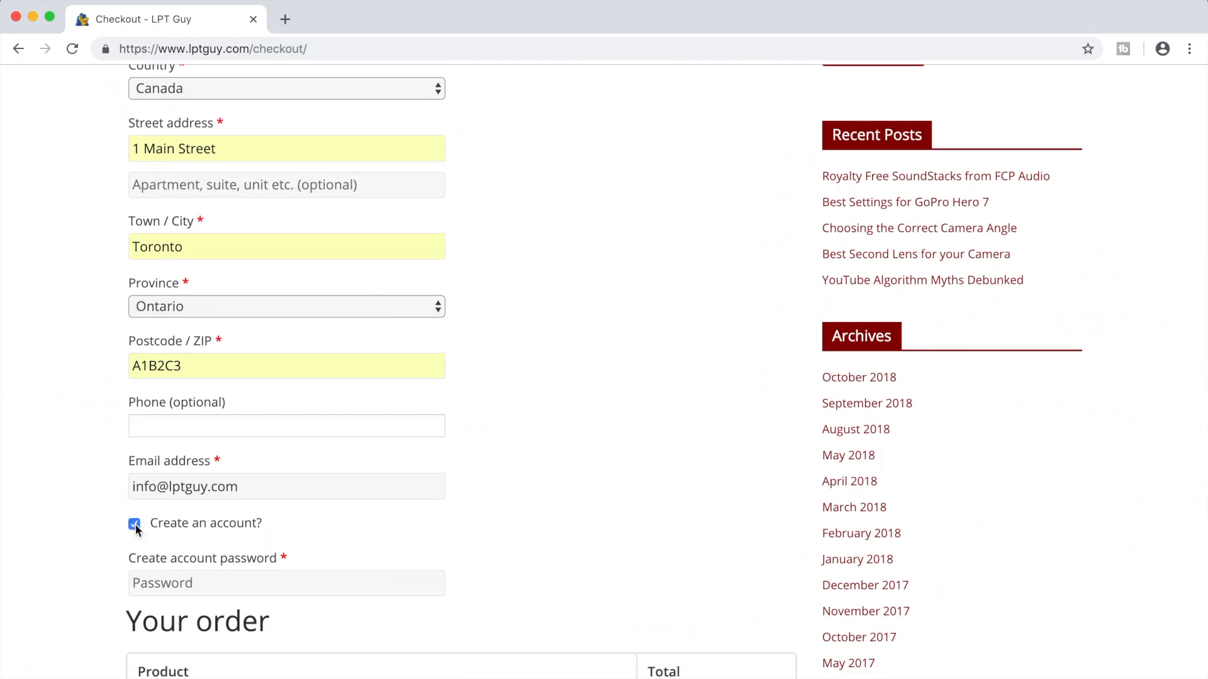
{"action": "scroll", "scroll_direction": "down", "scroll_amount": 3}
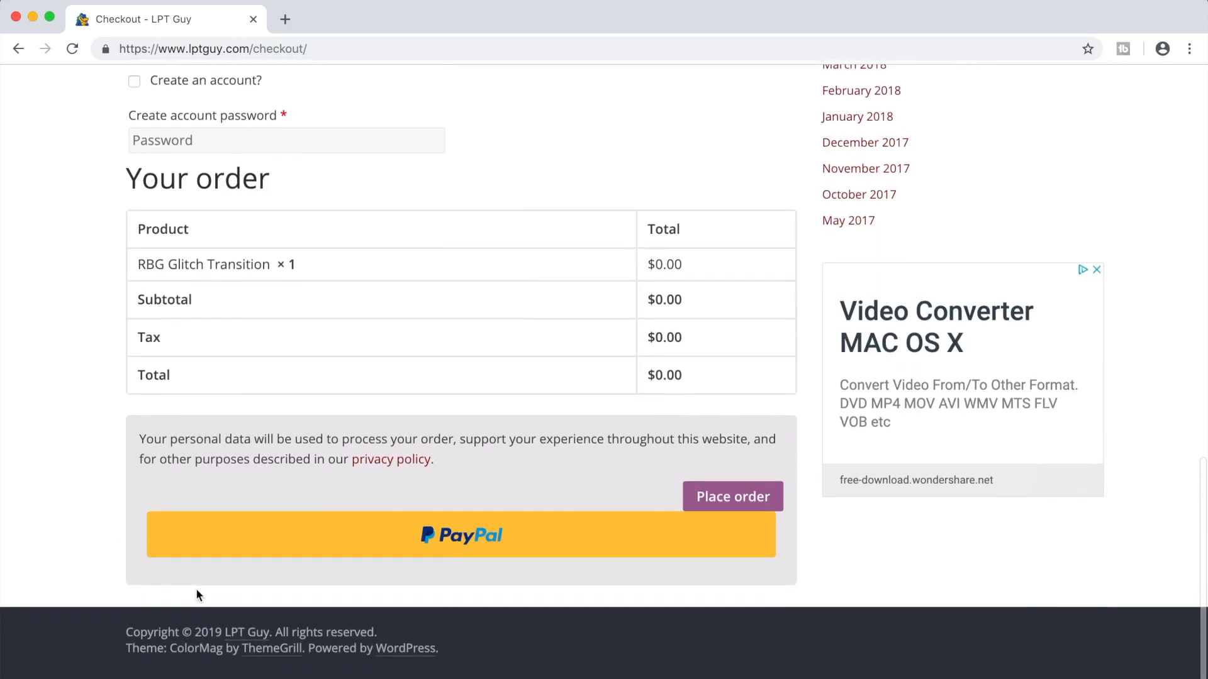
{"action": "mouse_move", "coordinate": [732, 497]}
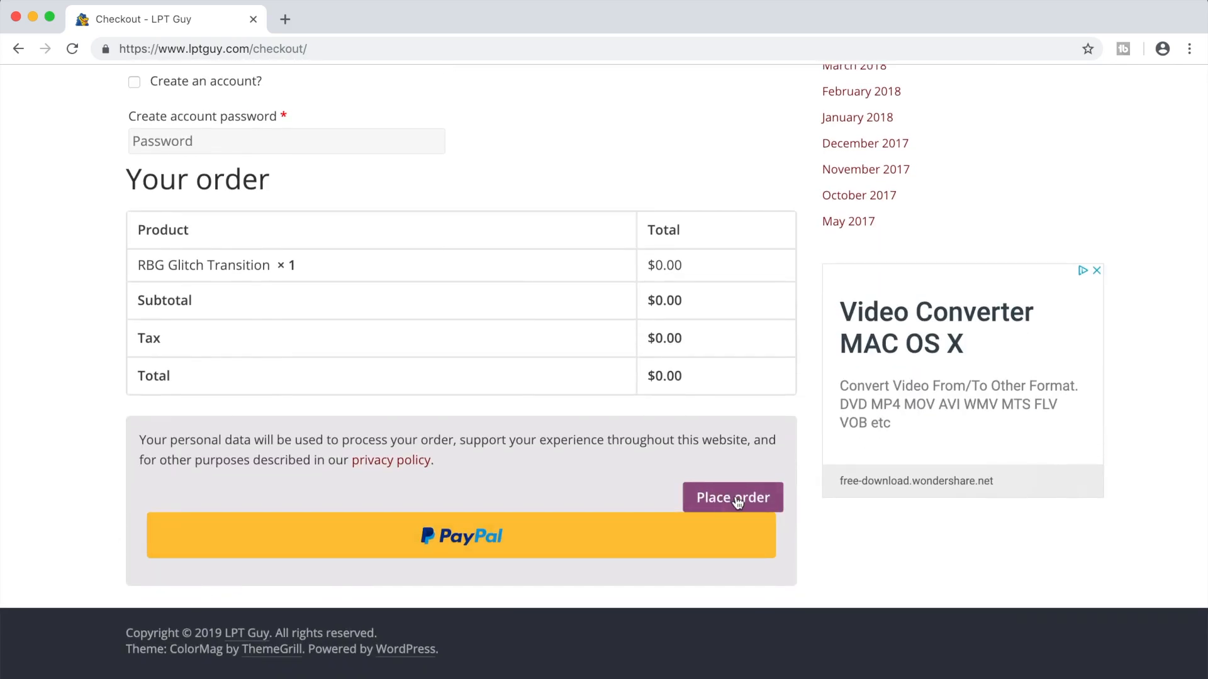
Step: Place the $0.00 RBG Glitch Transition order and view its Downloads table
{"action": "left_click", "coordinate": [732, 497]}
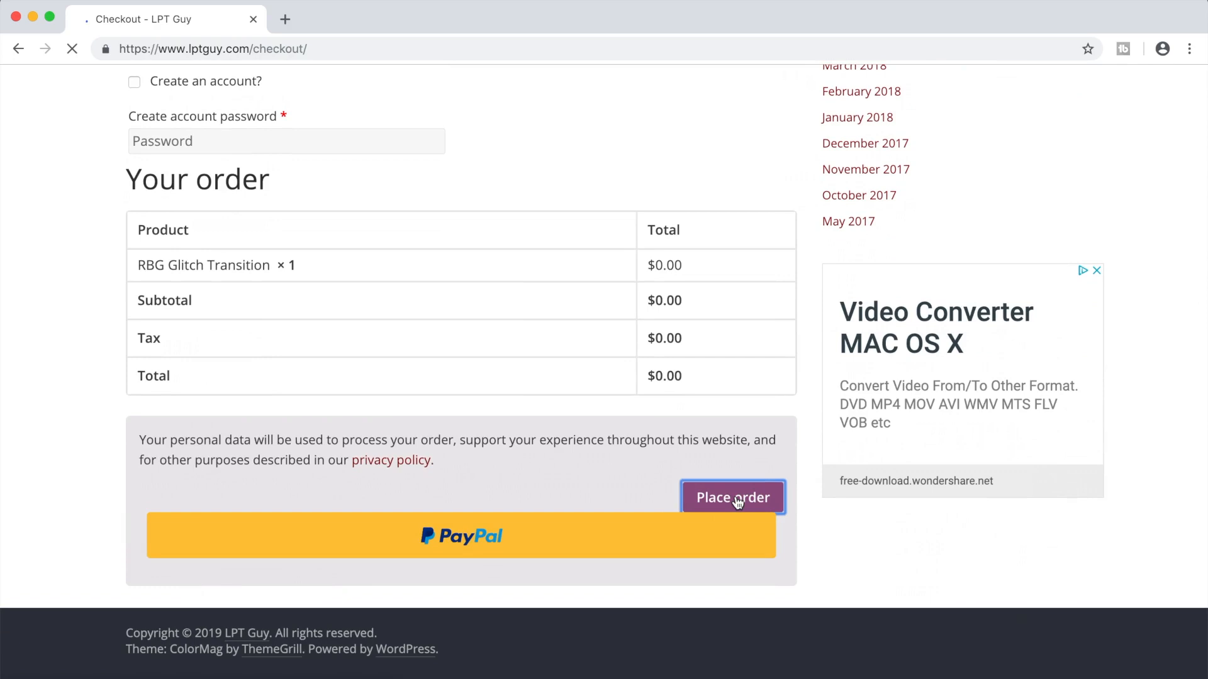
{"action": "left_click", "coordinate": [731, 497]}
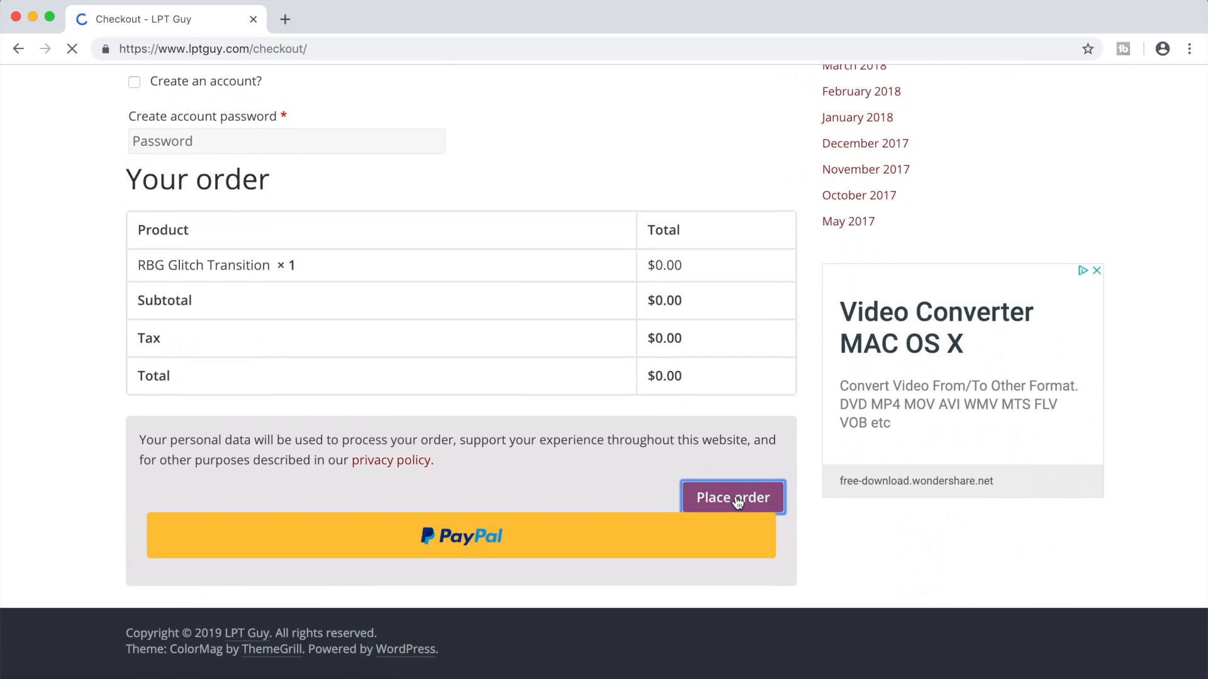
{"action": "left_click", "coordinate": [732, 497]}
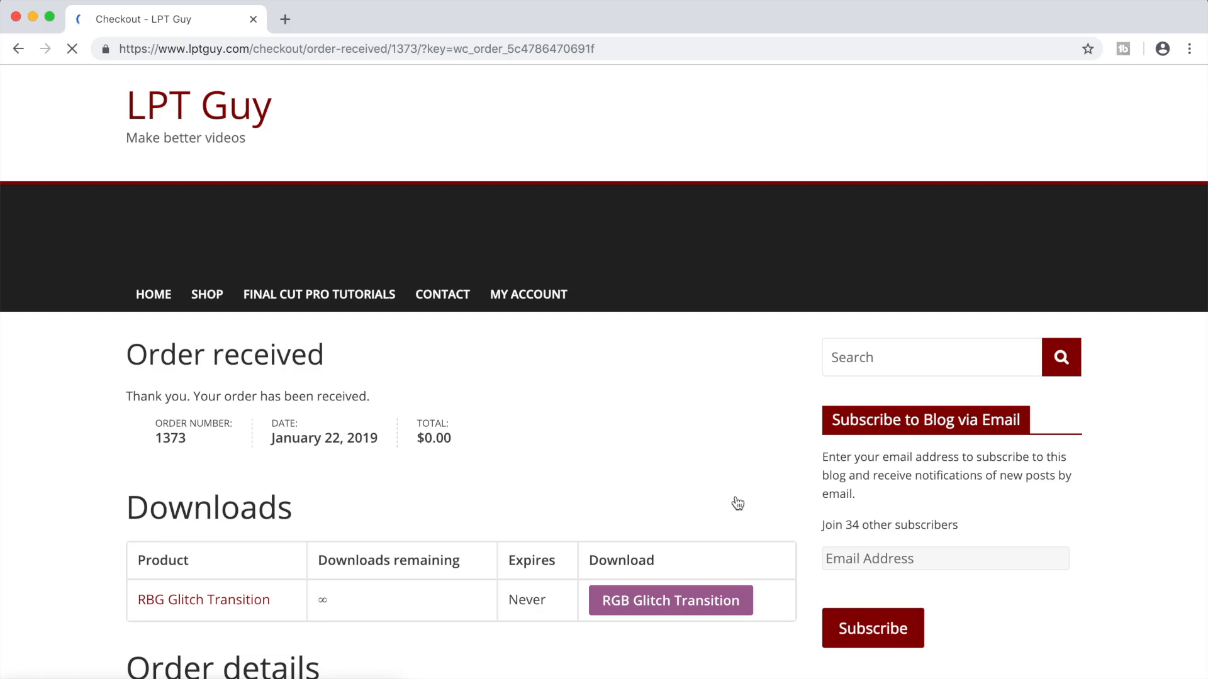
{"action": "scroll", "scroll_direction": "down", "scroll_amount": 3}
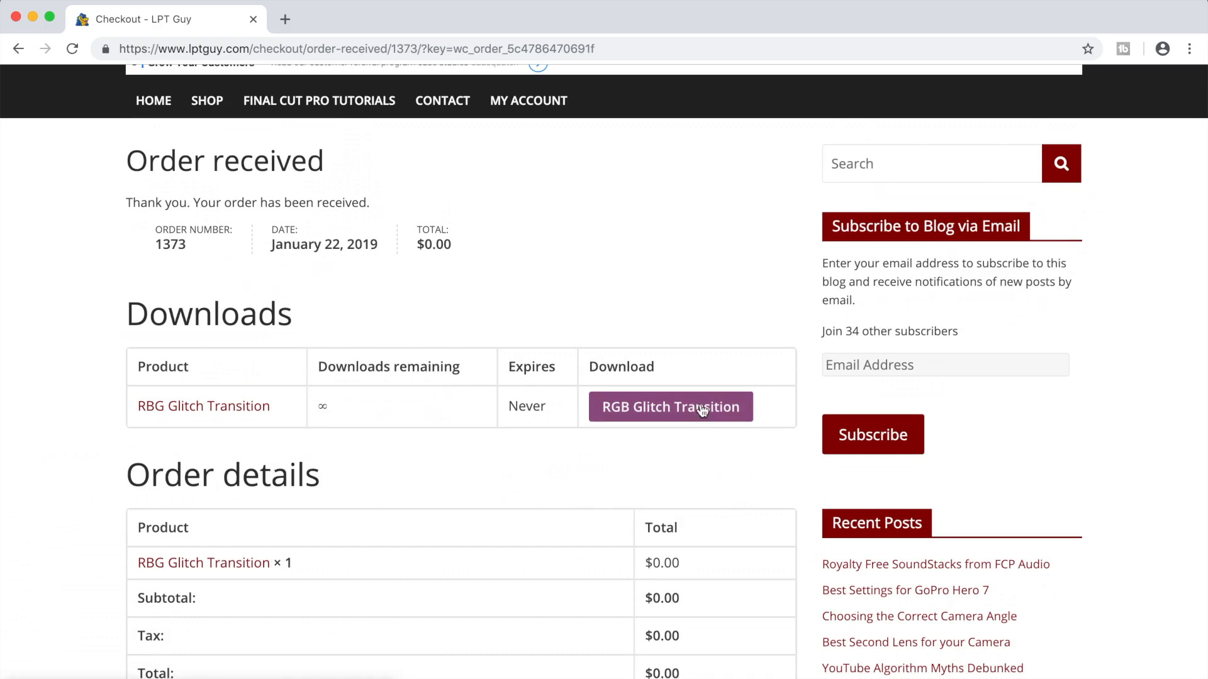
Step: Download Glitch-Transitions.zip and show it in Finder
{"action": "left_click", "coordinate": [669, 407]}
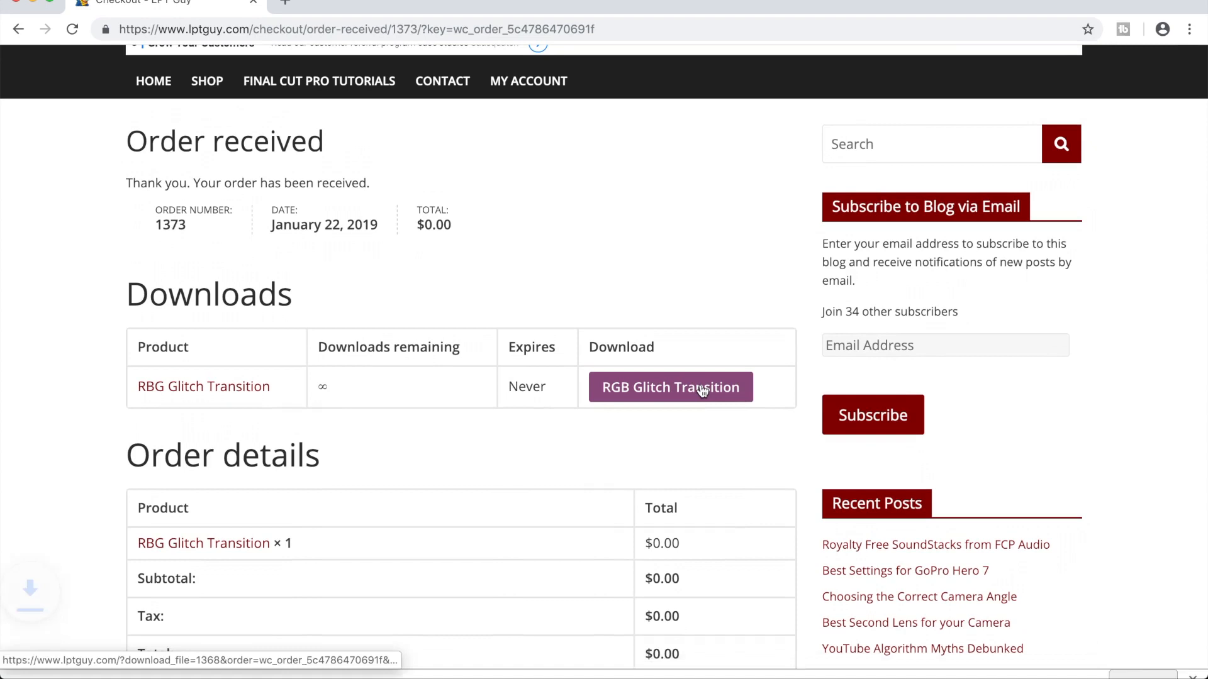
{"action": "left_click", "coordinate": [670, 387]}
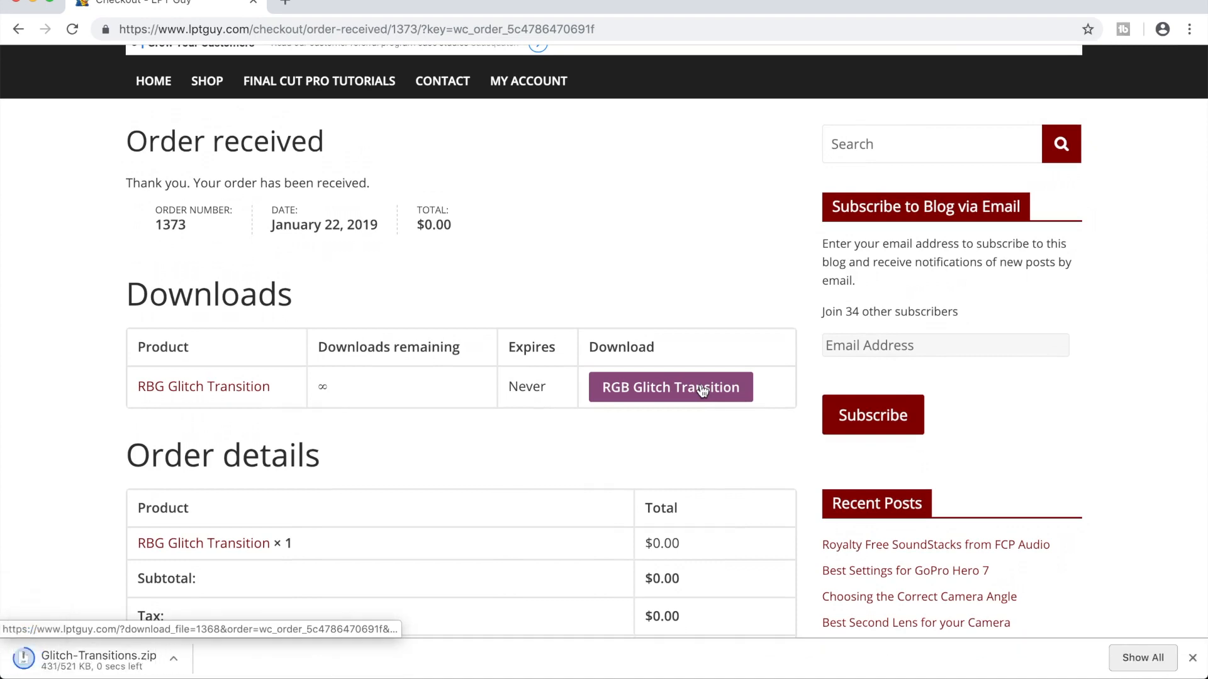
{"action": "left_click", "coordinate": [172, 659]}
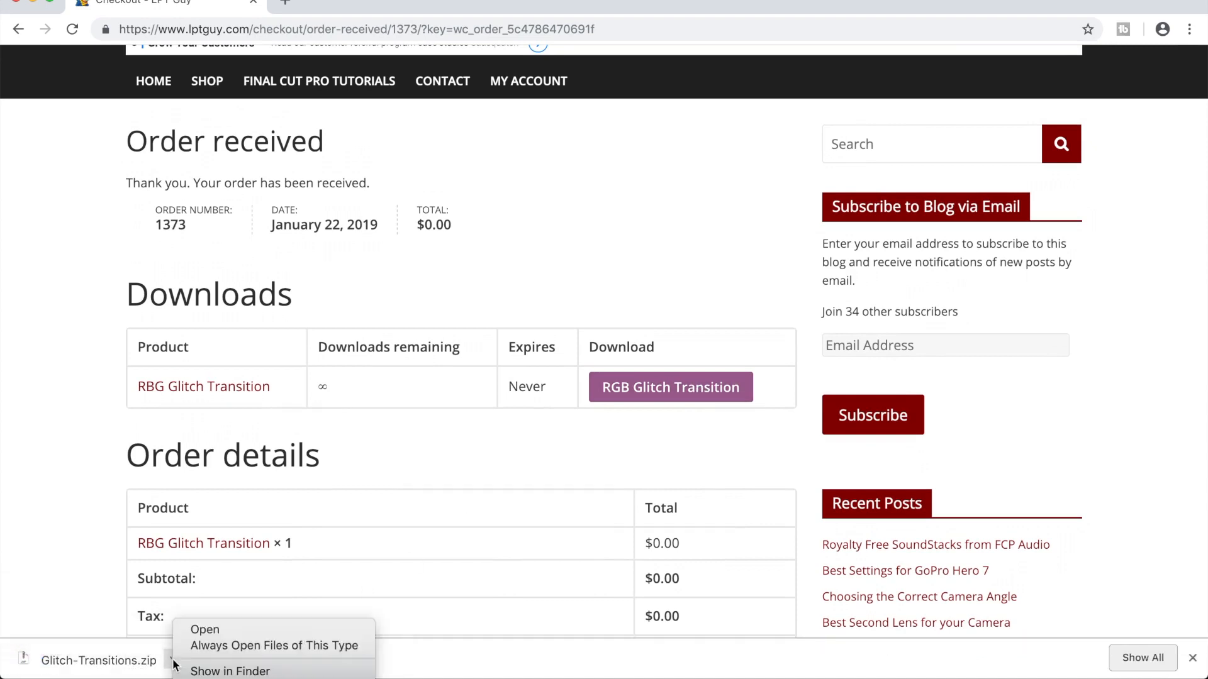
{"action": "left_click", "coordinate": [229, 672]}
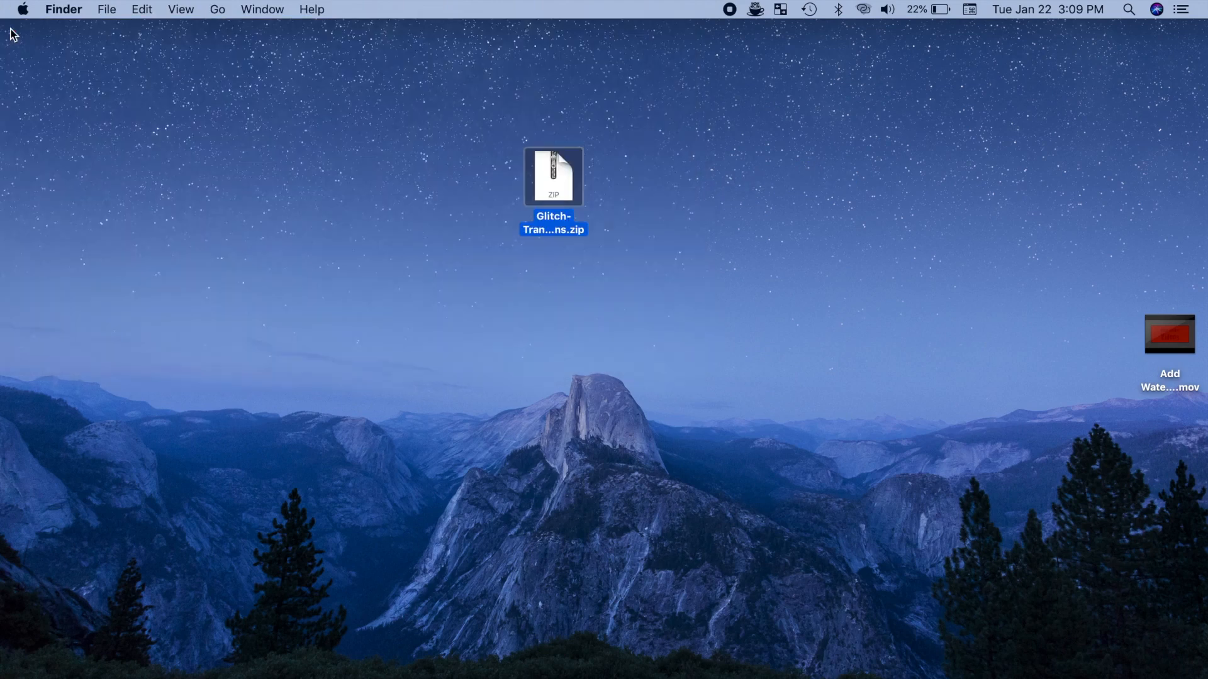
Step: Extract Glitch-Transitions.zip on the desktop with Archive Utility
{"action": "double_click", "coordinate": [553, 176]}
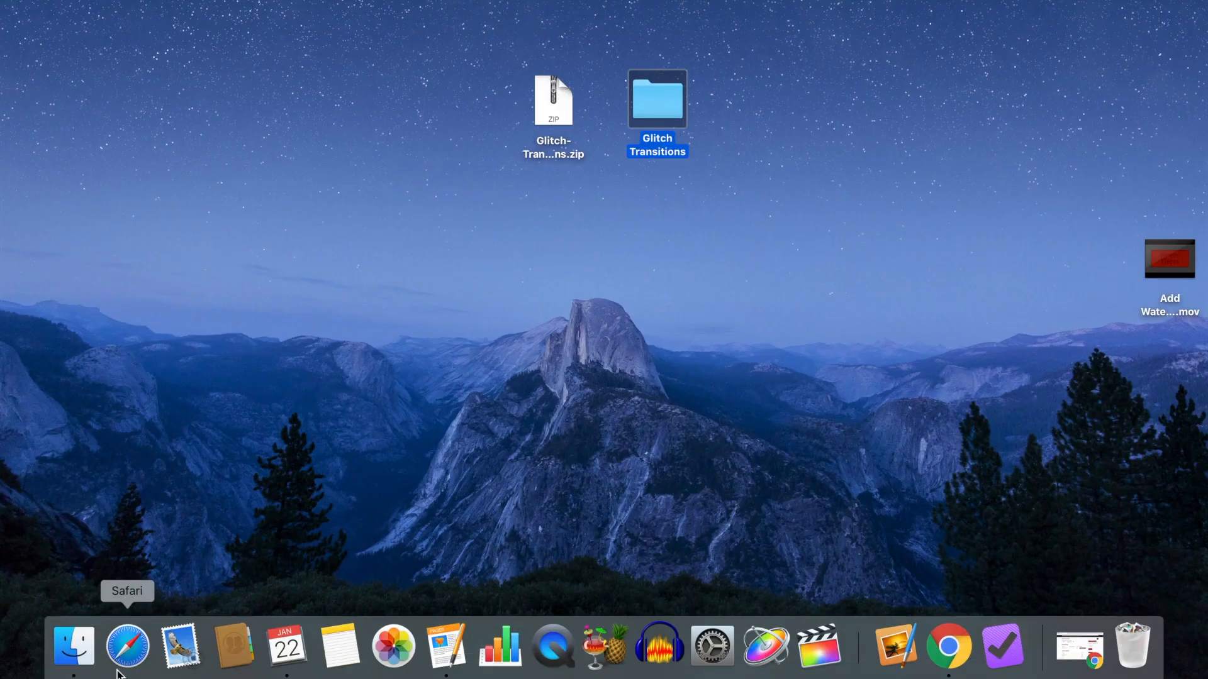
Step: In a new Finder window, go to home, then Movies, then Motion Templates
{"action": "left_click", "coordinate": [73, 645]}
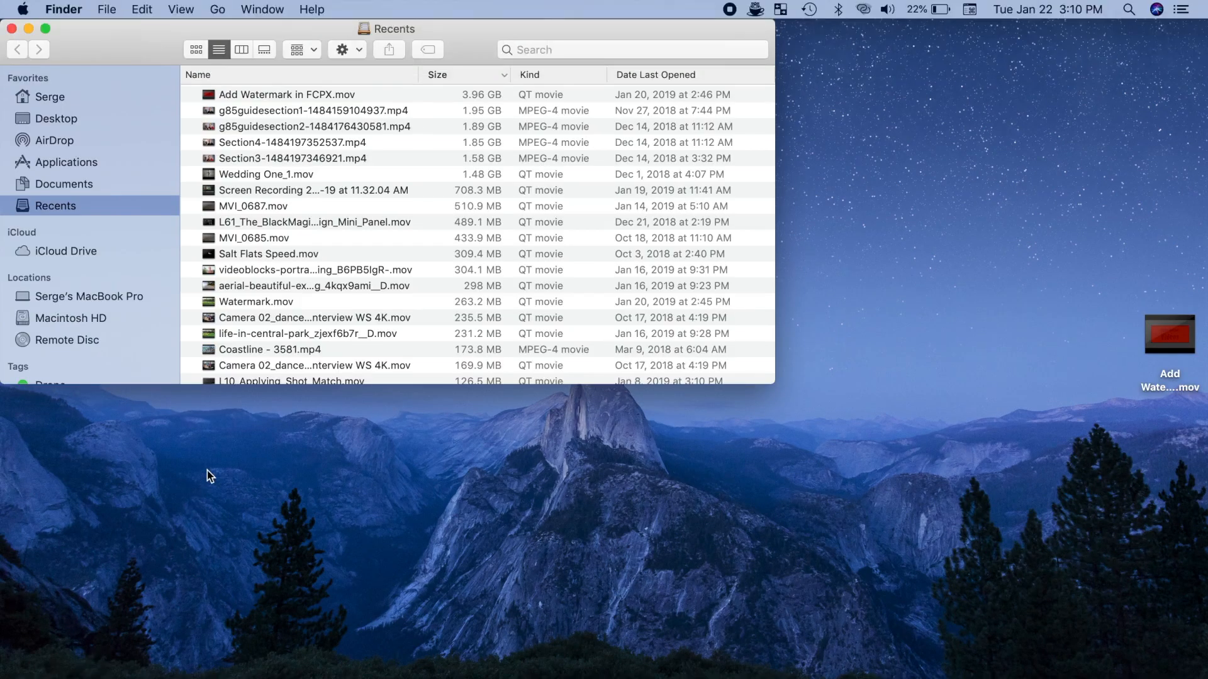
{"action": "key", "text": "shift+cmd+h"}
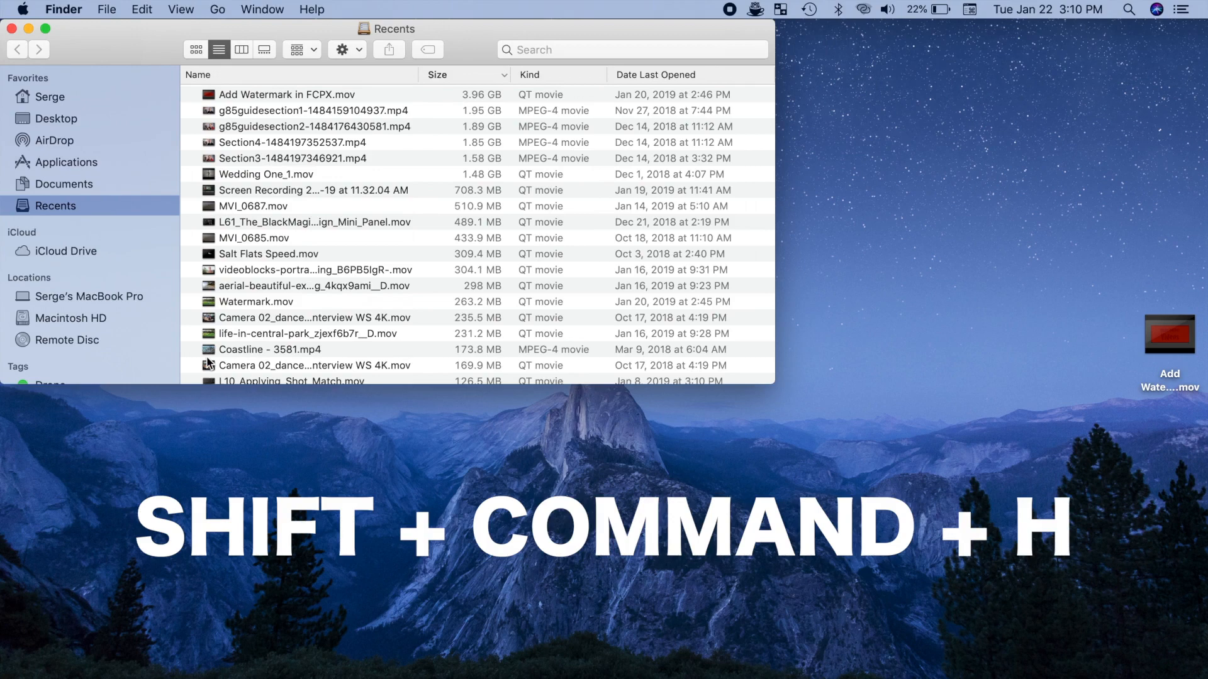
{"action": "key", "text": "shift+cmd+h"}
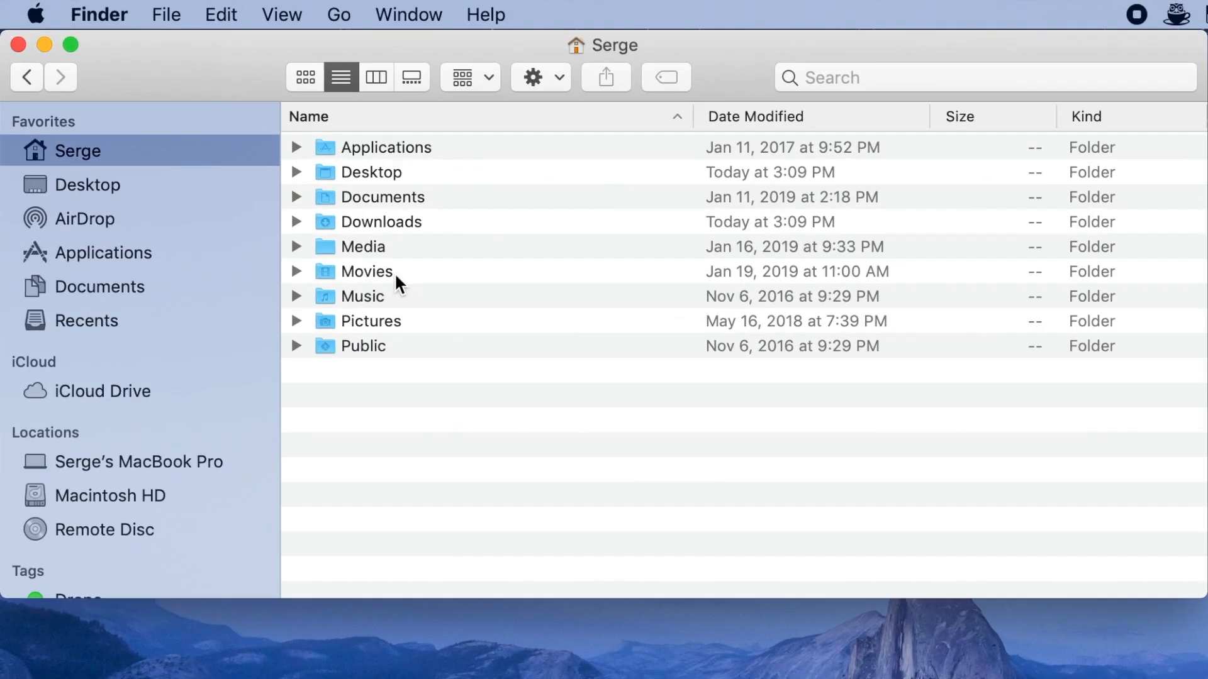
{"action": "double_click", "coordinate": [366, 271]}
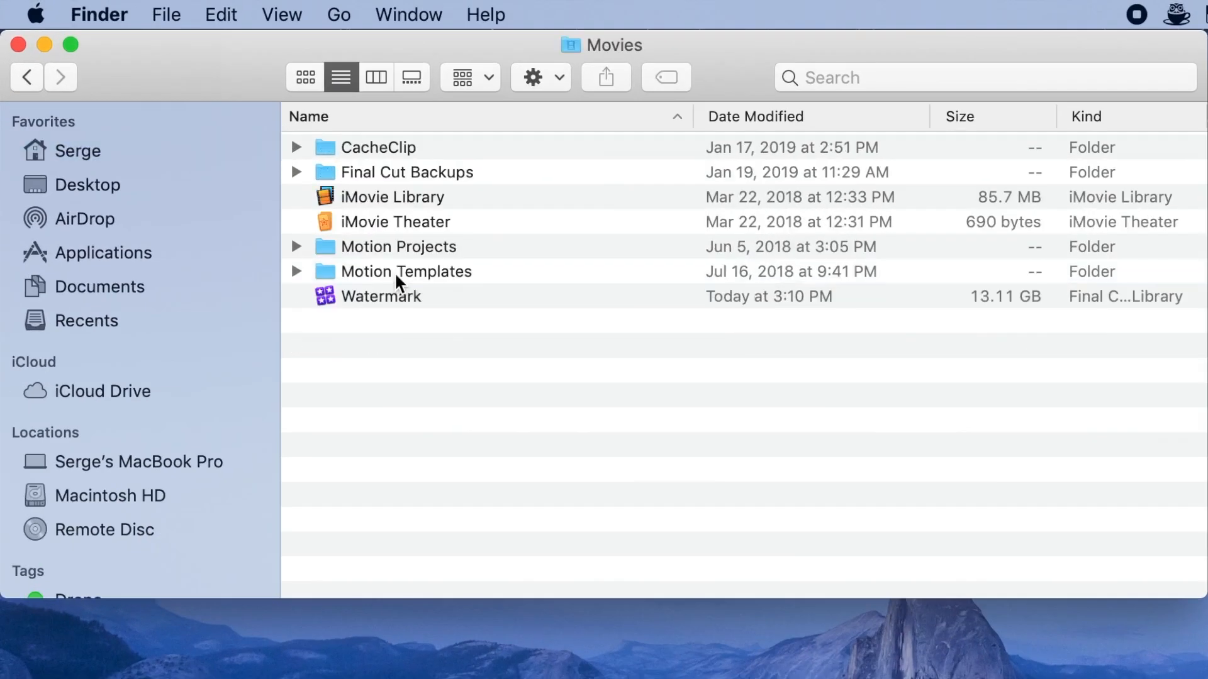
{"action": "left_click", "coordinate": [406, 271]}
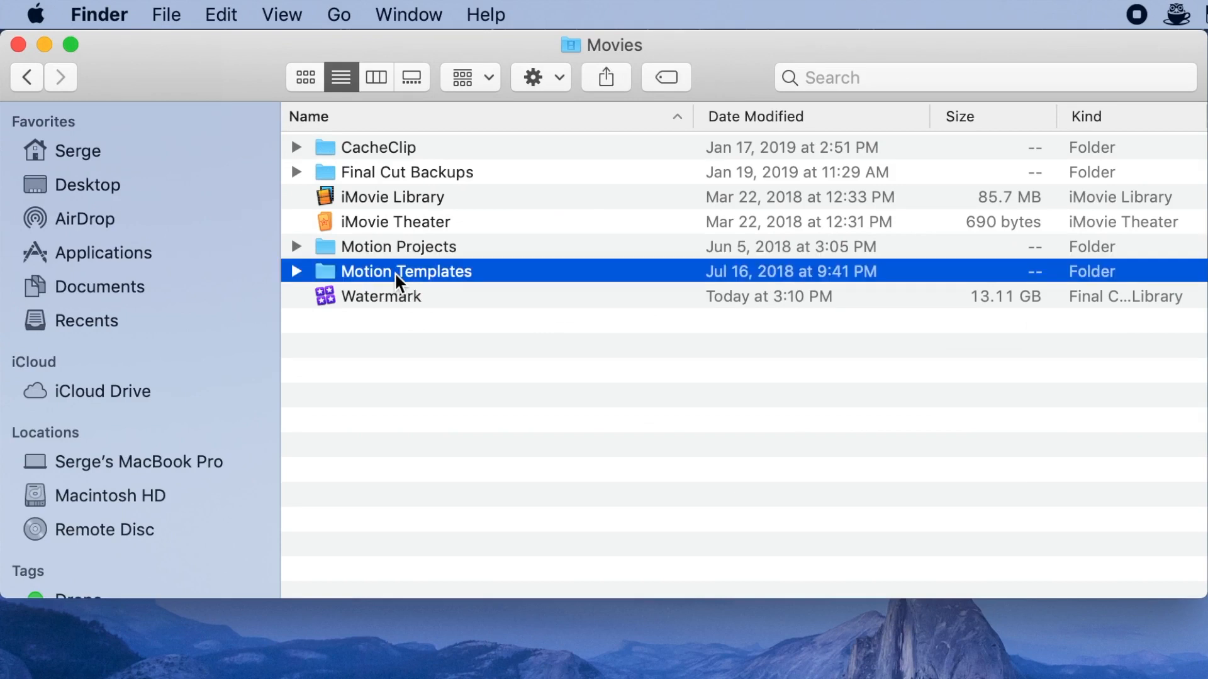
{"action": "double_click", "coordinate": [406, 271]}
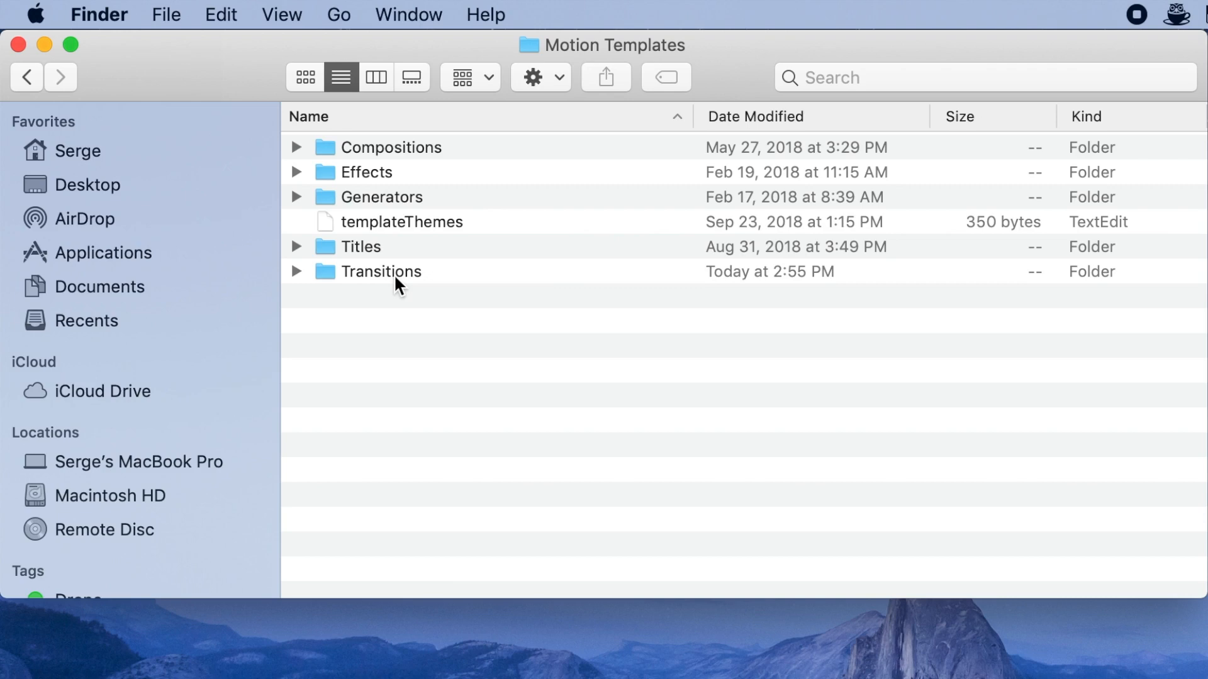
Step: Move the Glitch Transitions folder into Motion Templates/Transitions and close the window
{"action": "double_click", "coordinate": [380, 271]}
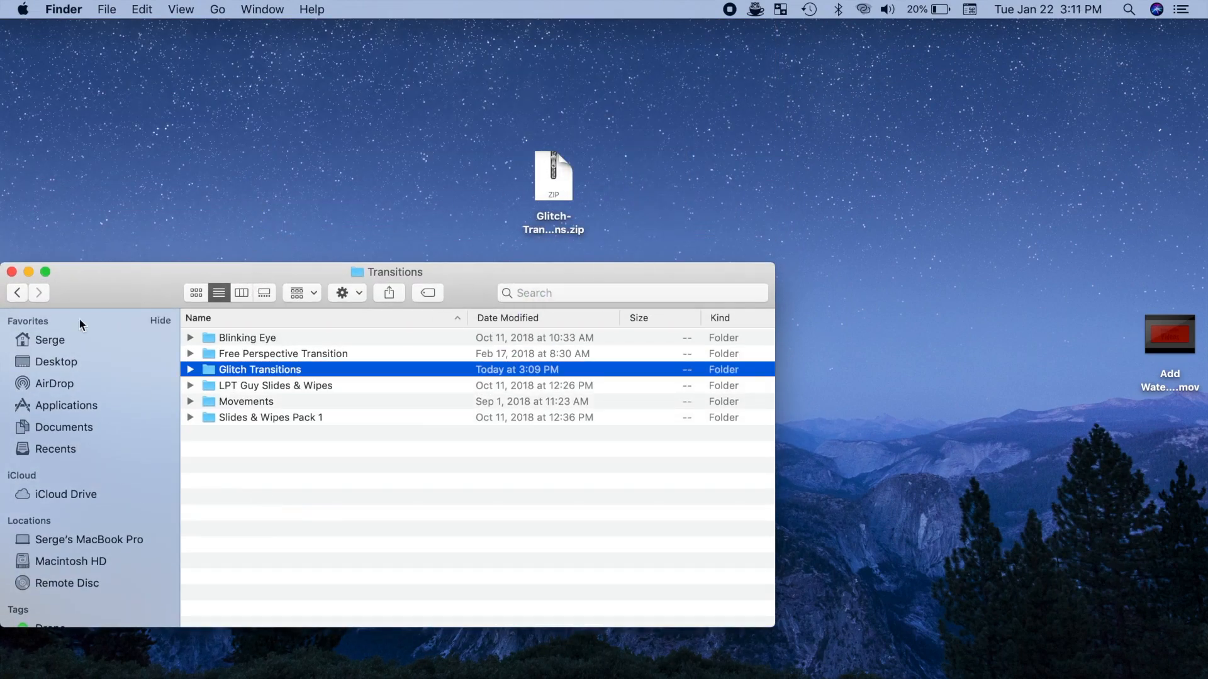
{"action": "left_click", "coordinate": [11, 272]}
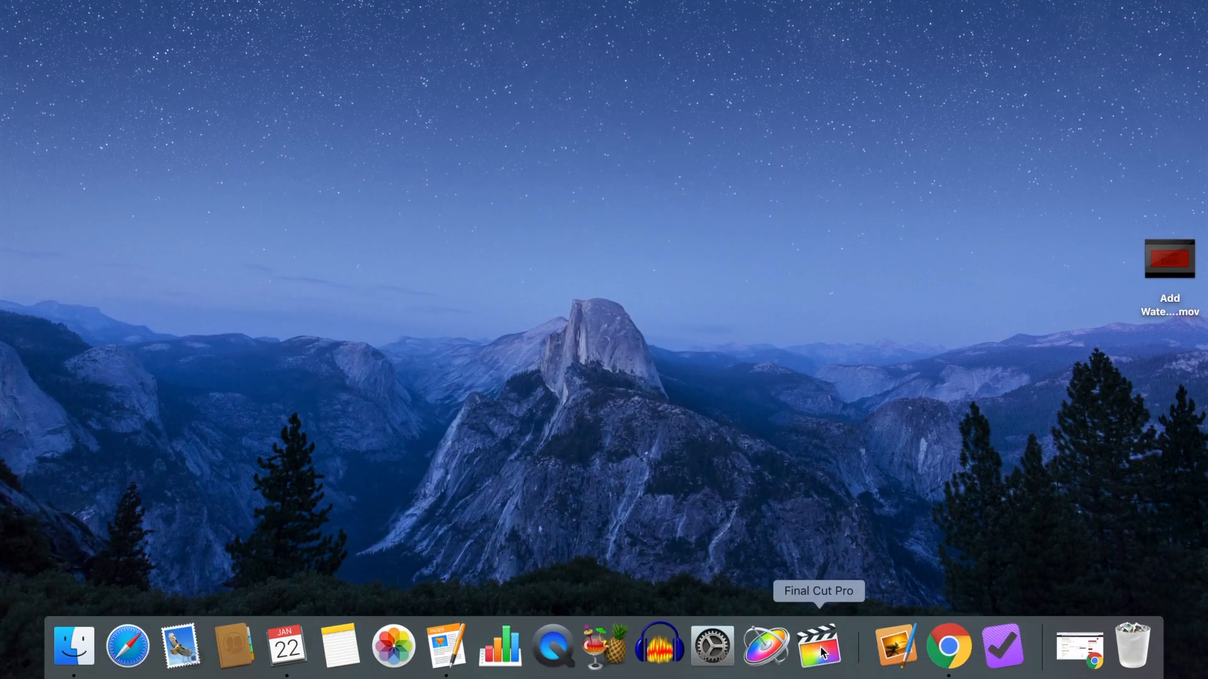
Step: Launch Final Cut Pro and browse the Glitch Transitions category in the Transitions browser
{"action": "left_click", "coordinate": [819, 646]}
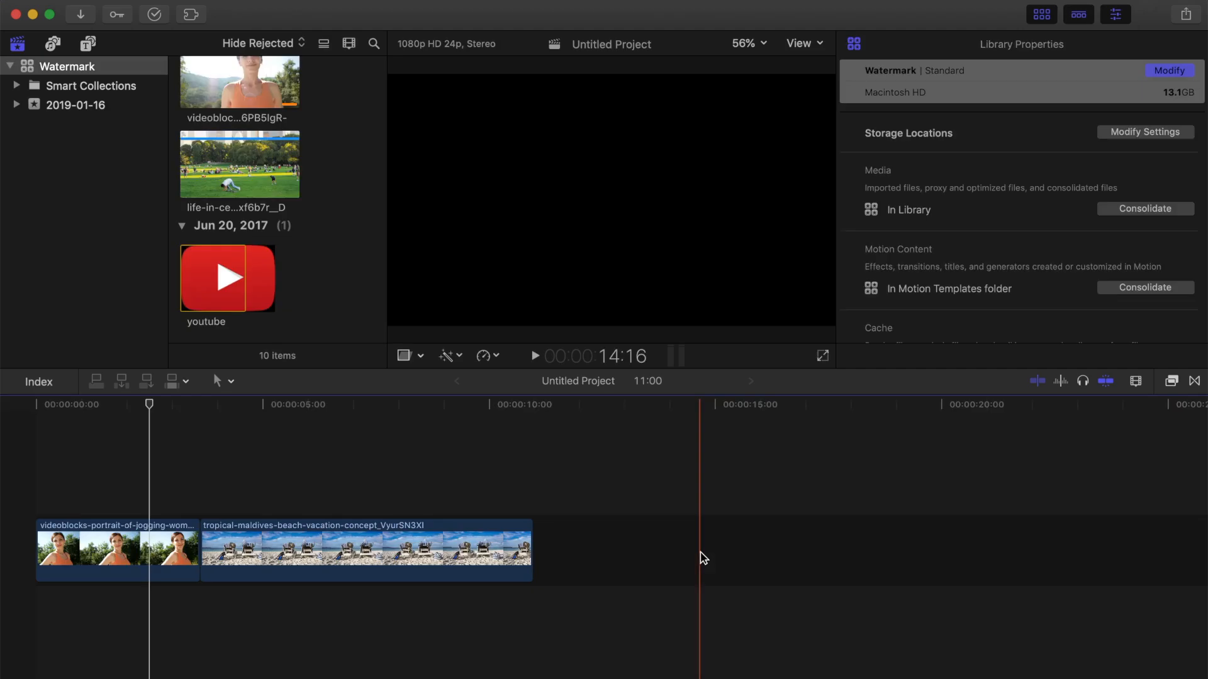
{"action": "left_click", "coordinate": [1195, 381]}
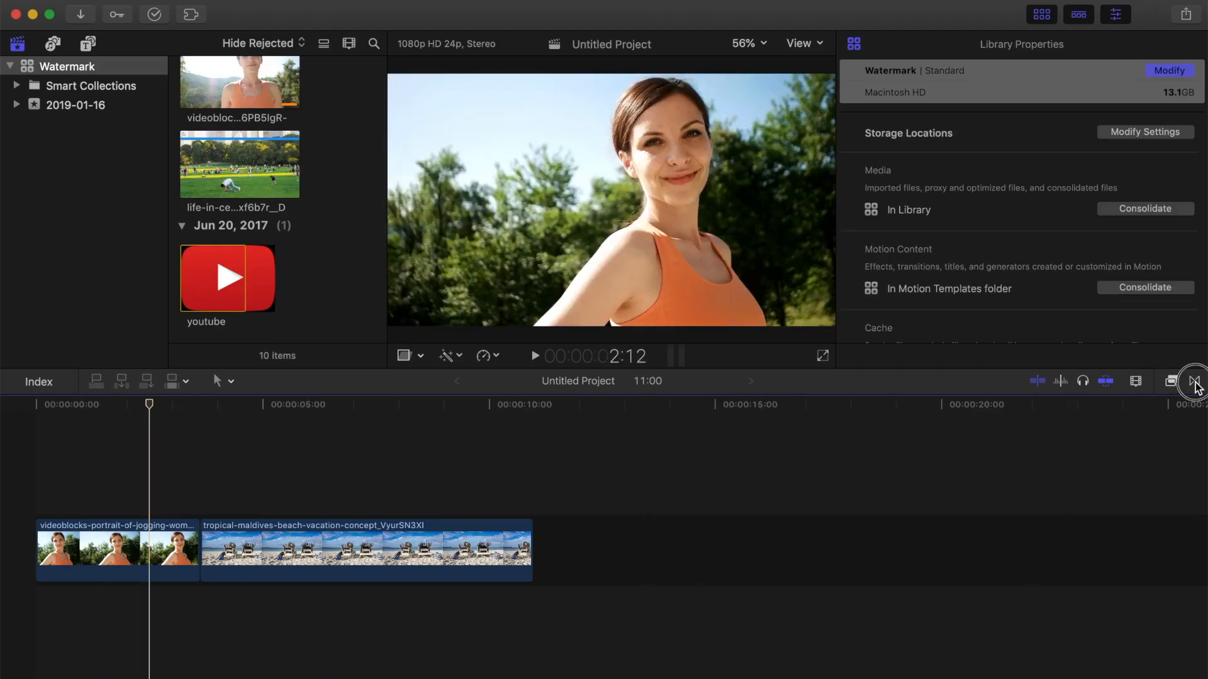
{"action": "left_click", "coordinate": [1193, 381]}
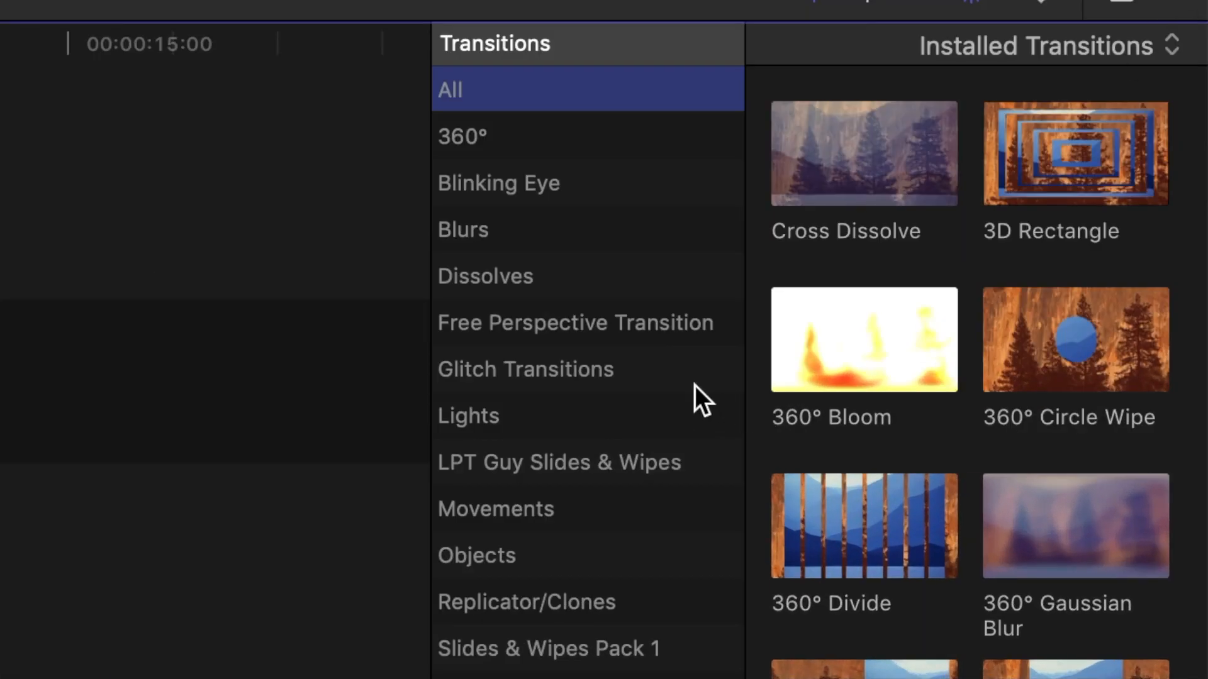
{"action": "left_click", "coordinate": [525, 369]}
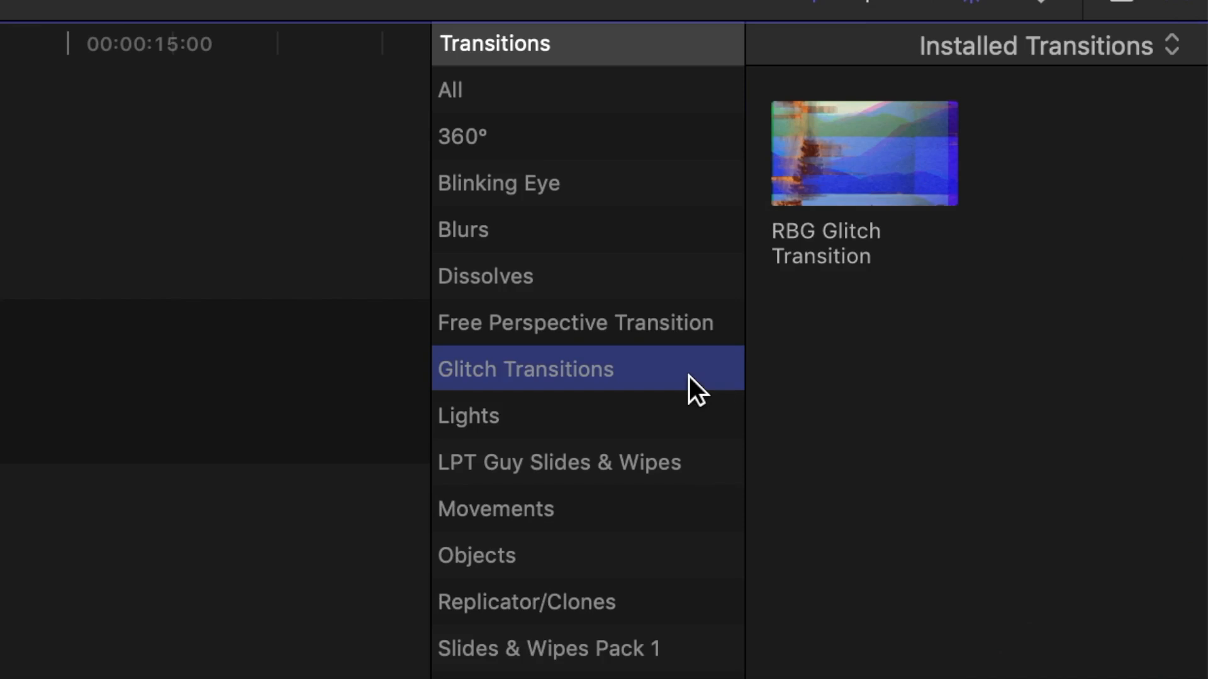
{"action": "left_click", "coordinate": [863, 152]}
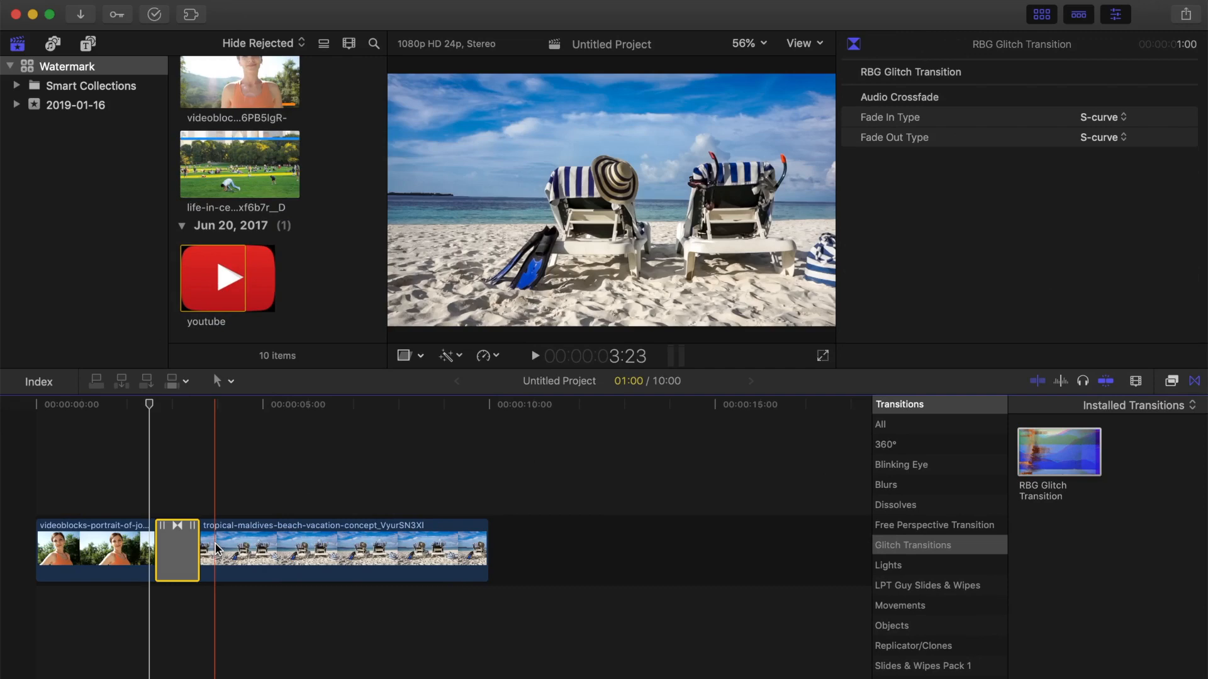
Step: Apply RBG Glitch Transition between the jogging and beach clips and play it back
{"action": "left_click", "coordinate": [533, 356]}
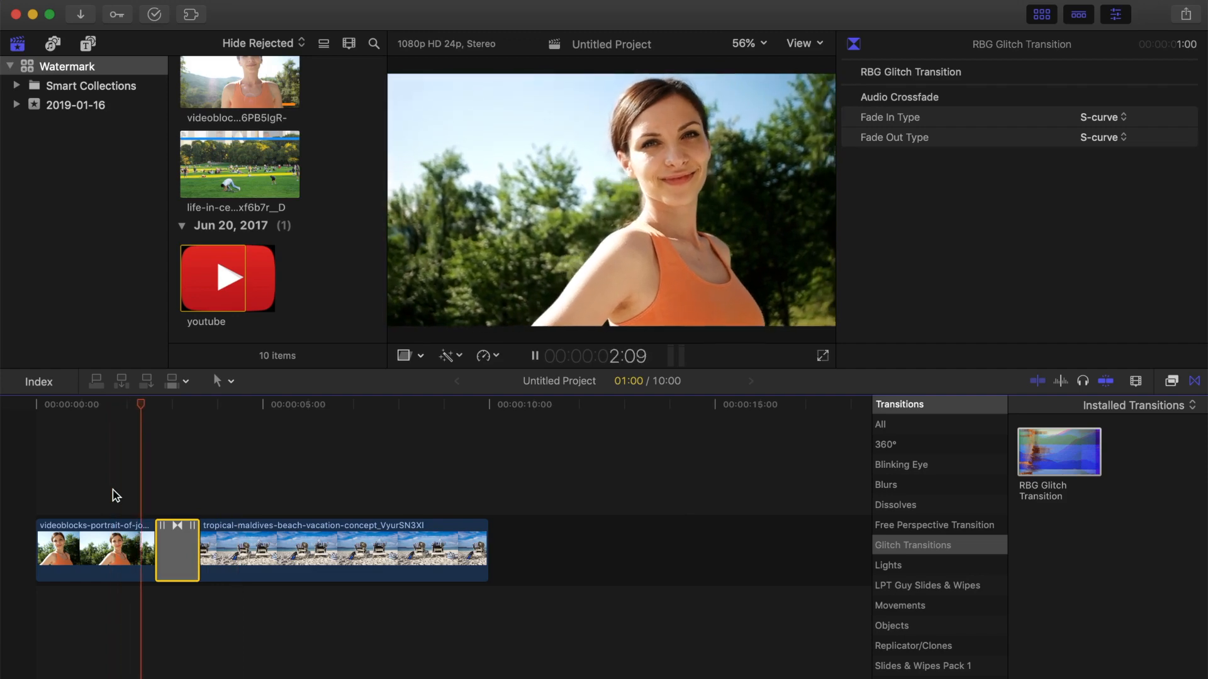
{"action": "left_click", "coordinate": [212, 404]}
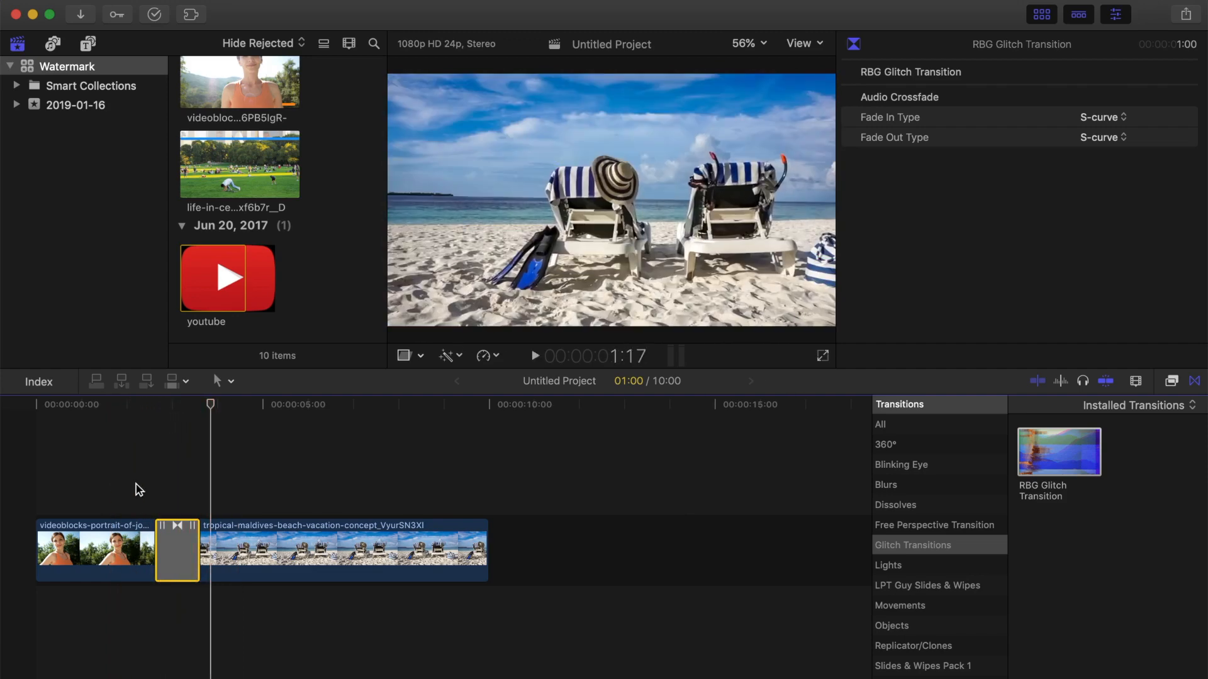